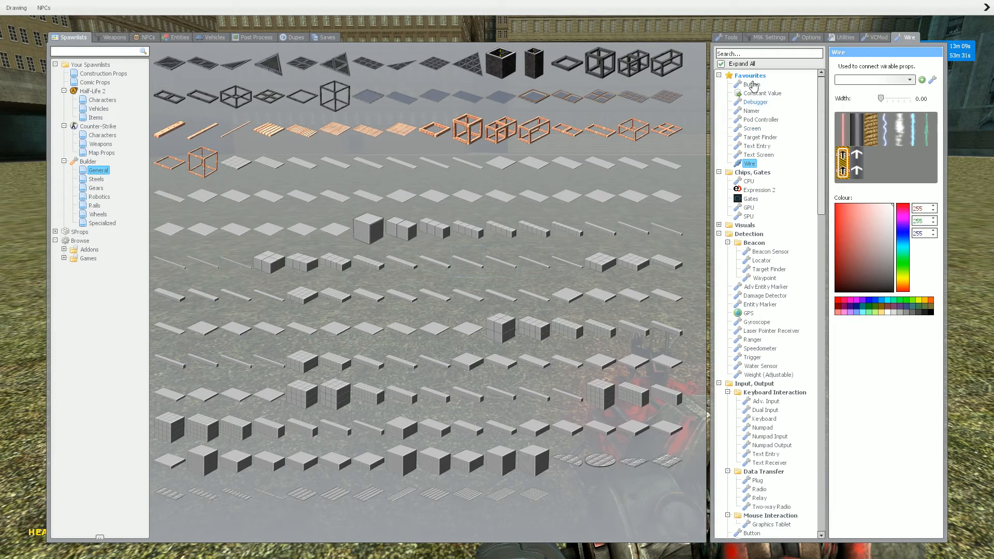
Switch the spawn menu to the Tools tab showing the ACF Menu home page.
click(727, 38)
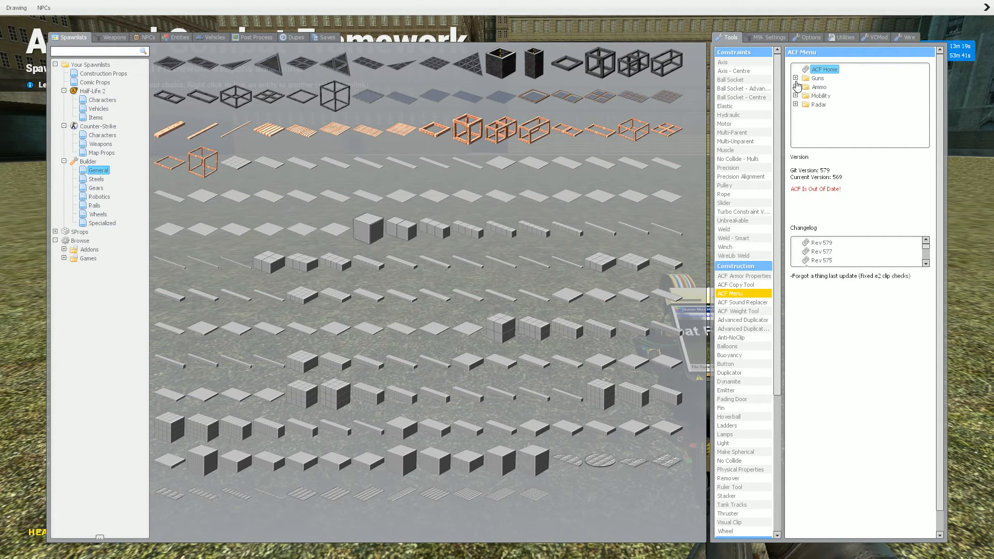
Expand the Guns category to list Cannon, Howitzer, Machinegun and other weapon types.
click(804, 78)
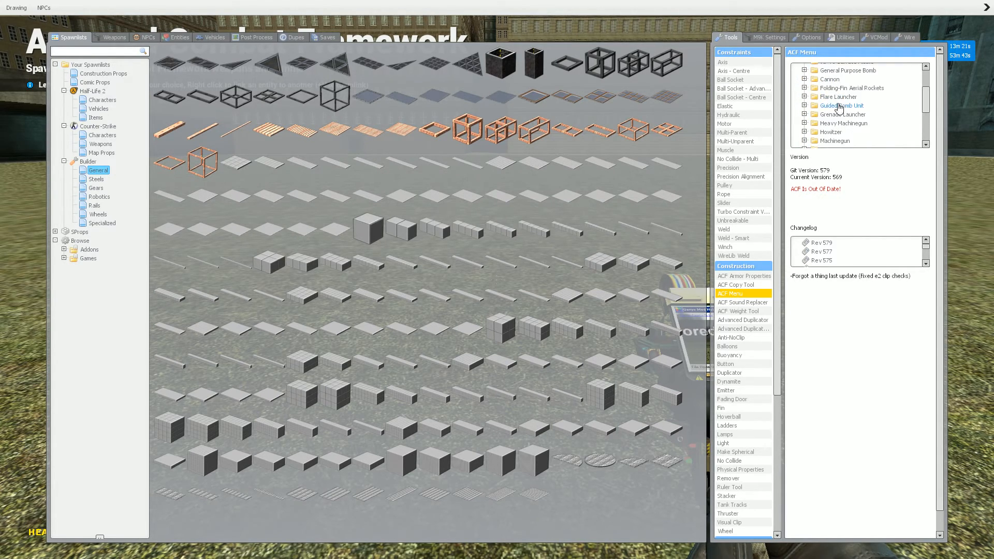
mouse_move(809, 128)
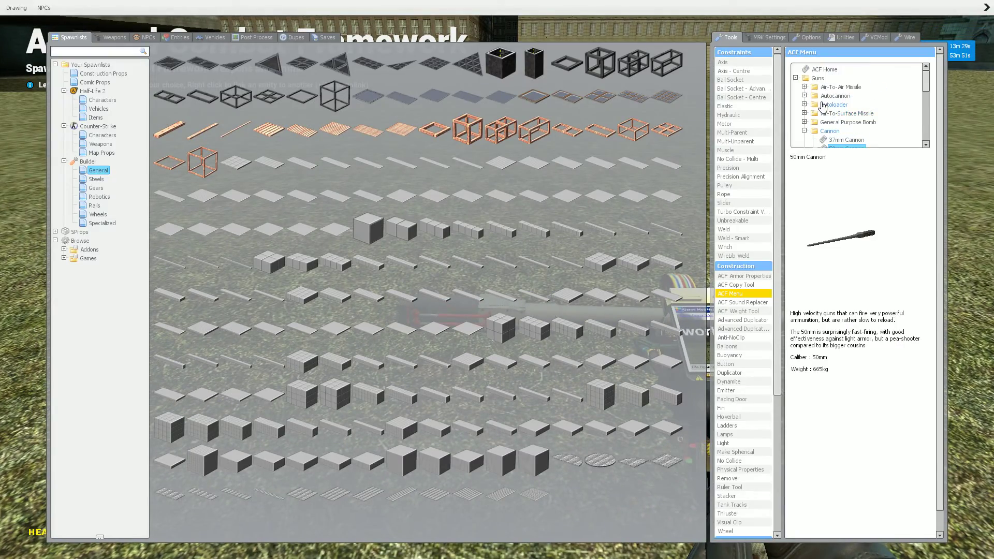
Compare Flare, Armour Piercing and High Explosive ammo, choose HE, and show the caliber list.
click(845, 95)
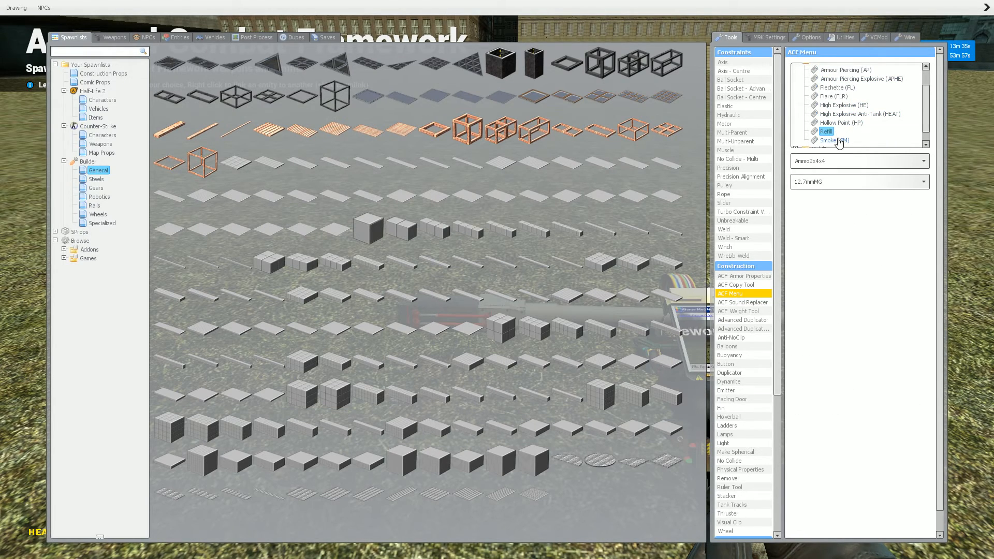
click(833, 140)
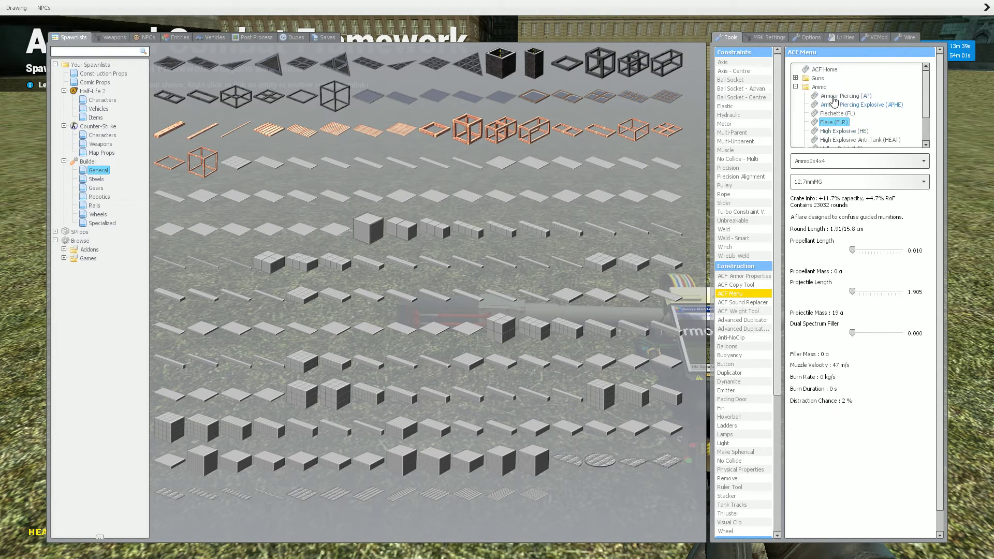
click(843, 96)
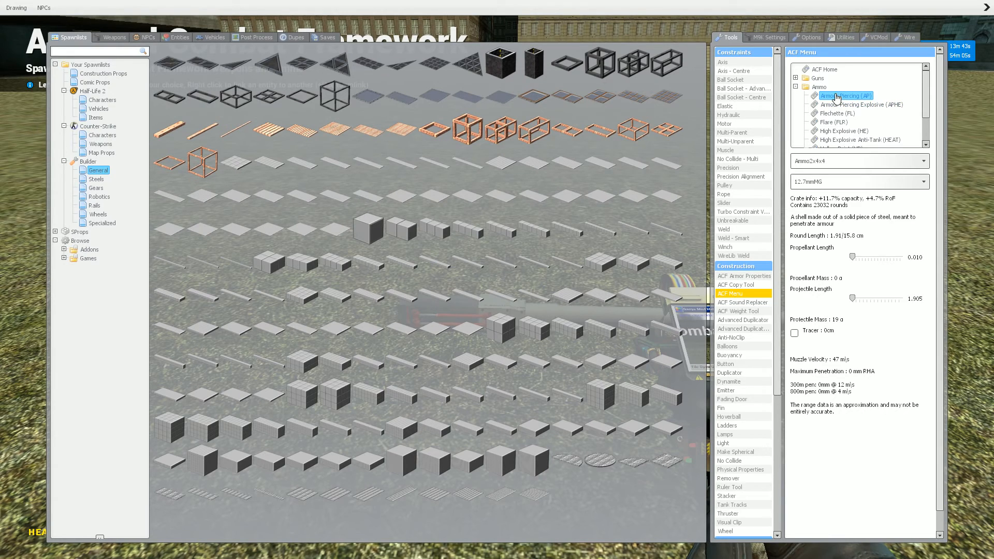
click(843, 131)
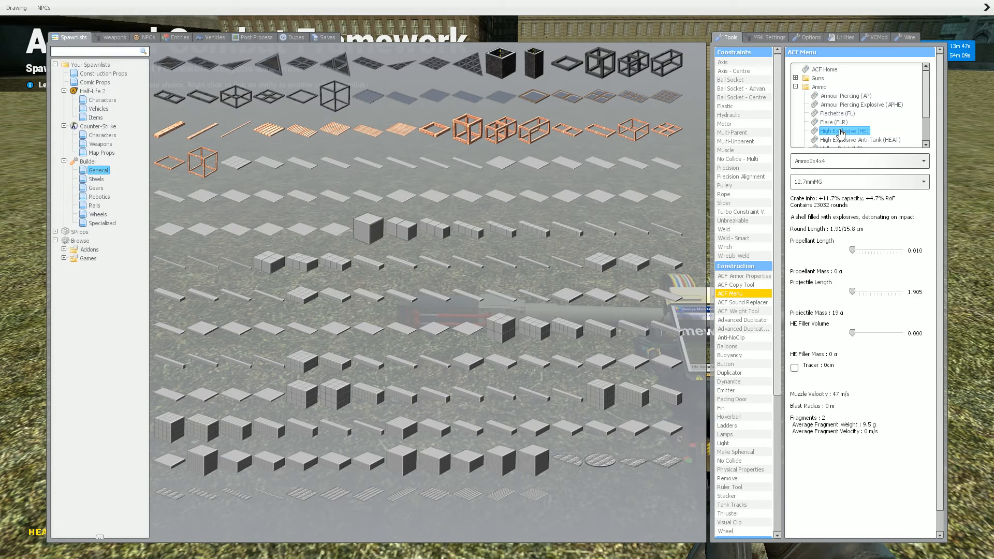
click(844, 95)
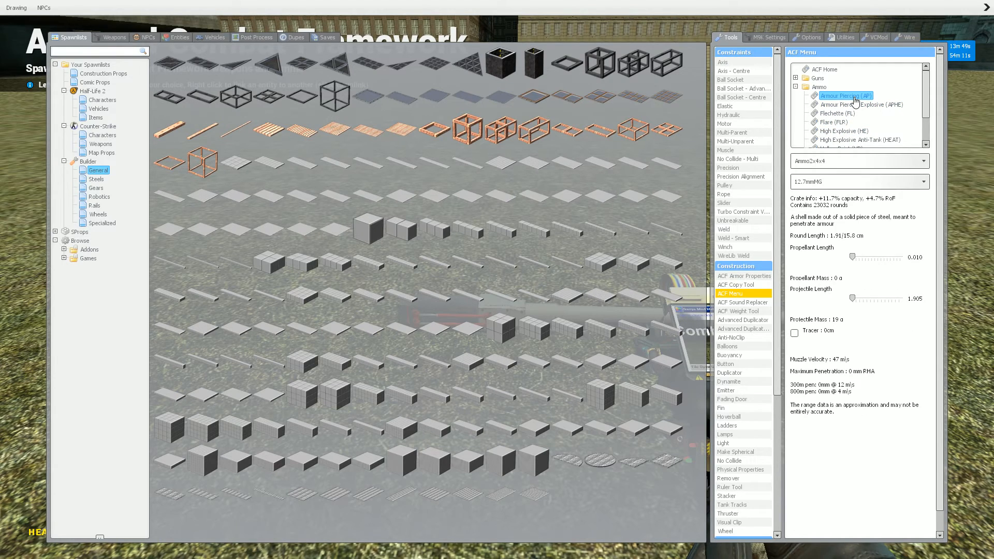
click(842, 130)
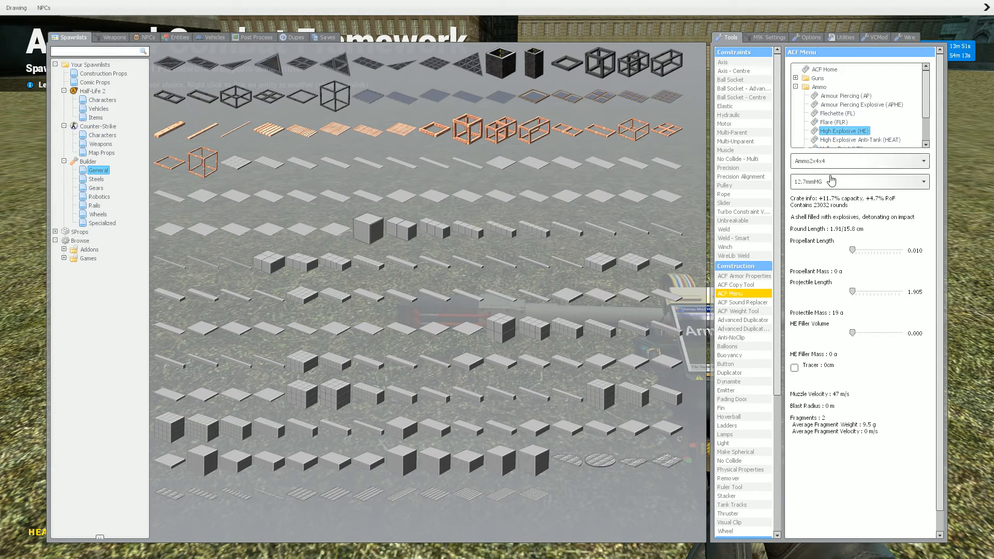
click(859, 181)
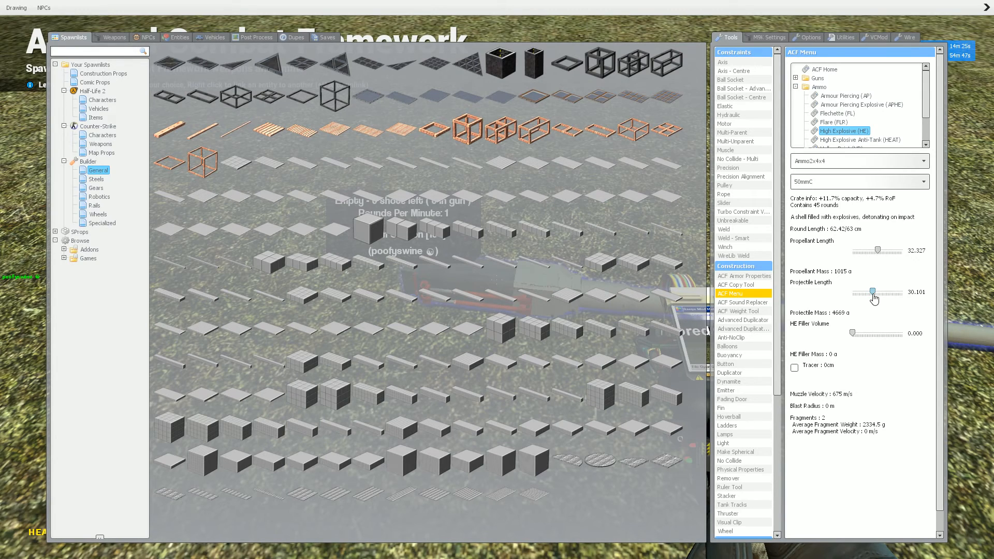
mouse_move(900, 258)
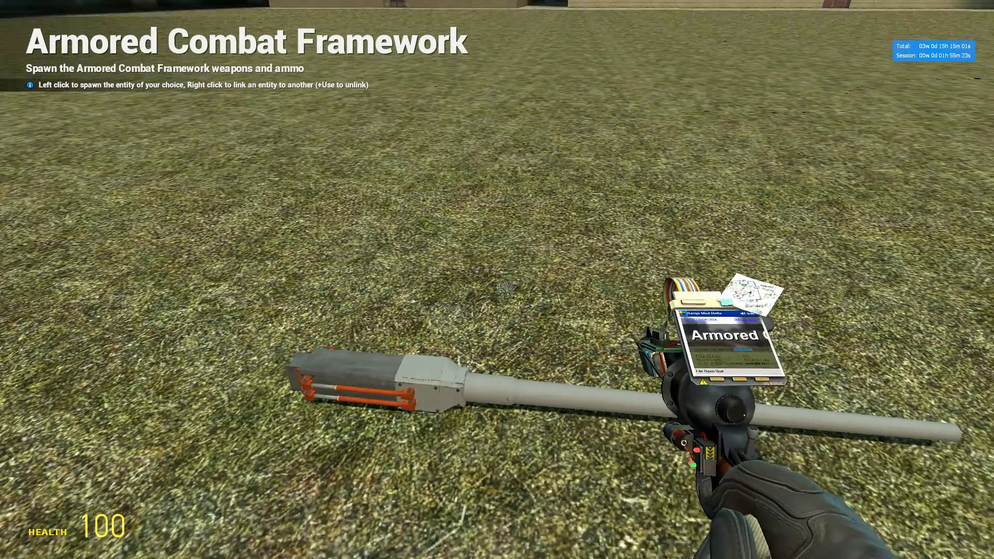
Select the 50mm HE ammo crate's Active input as the start of a wire.
key(q)
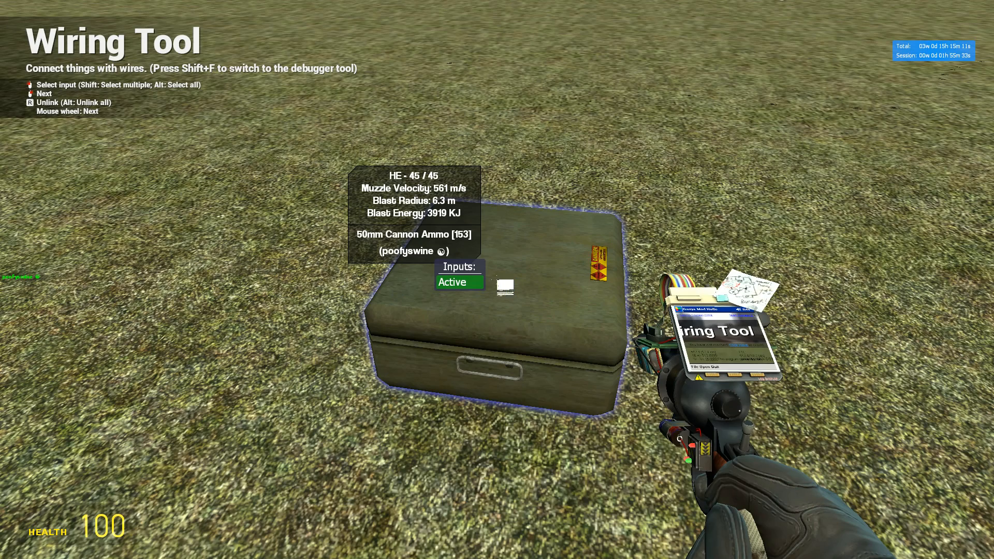
click(459, 282)
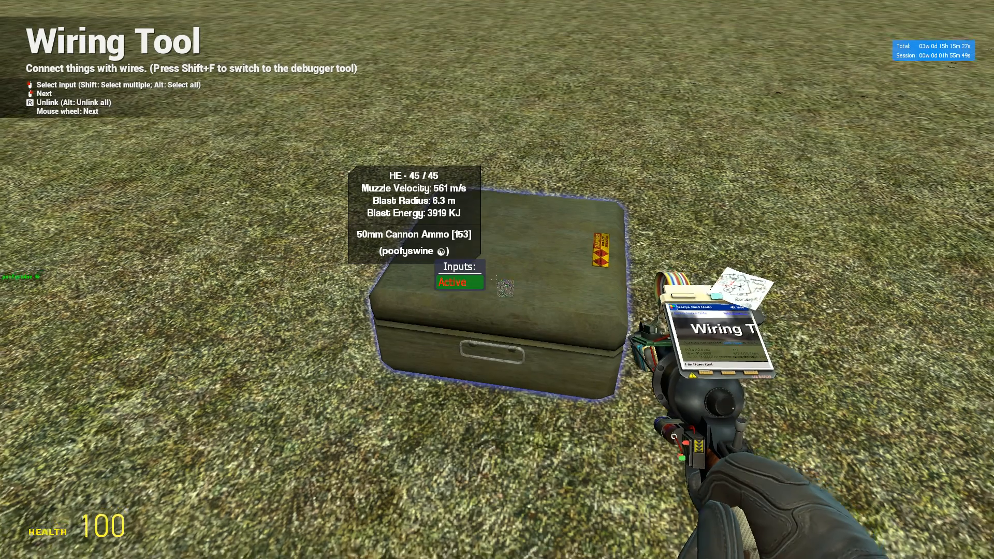
Link the HE ammo crate to the 50mm cannon with the ACF tool, then choose the Wire Button tool.
key(q)
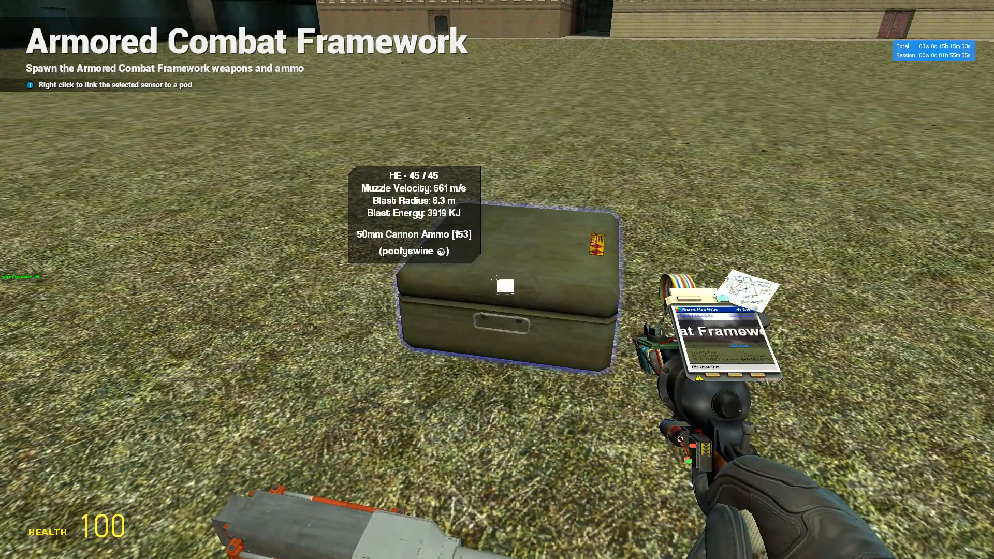
right_click(504, 286)
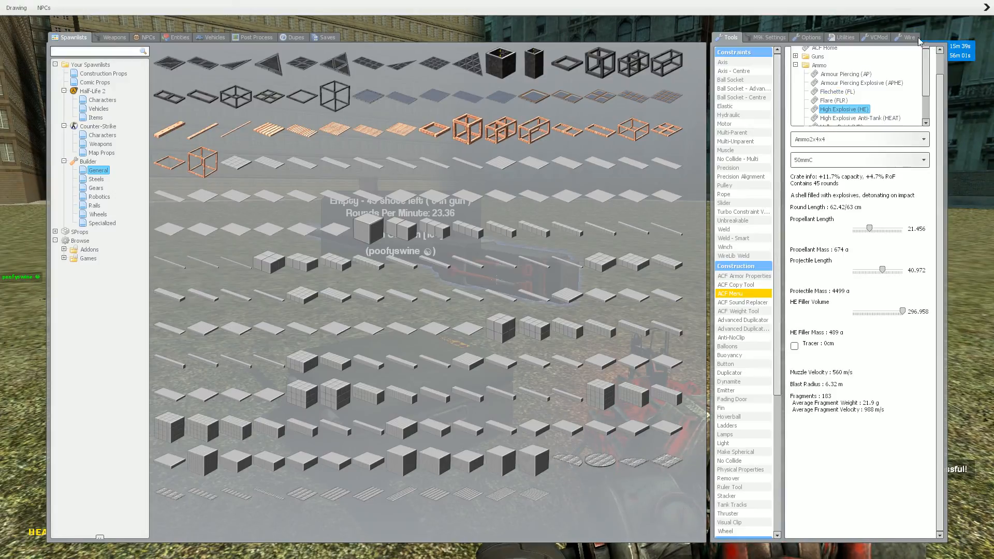
click(908, 37)
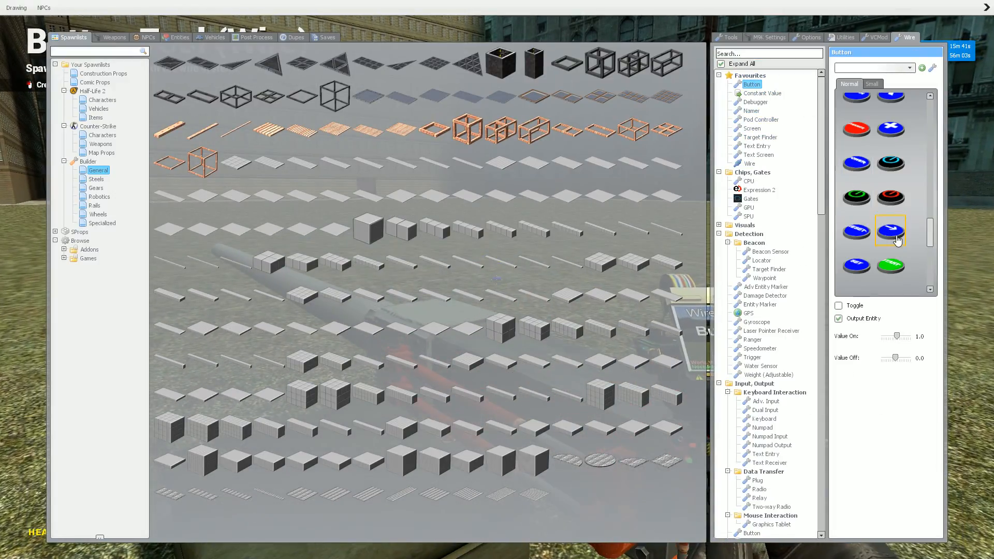